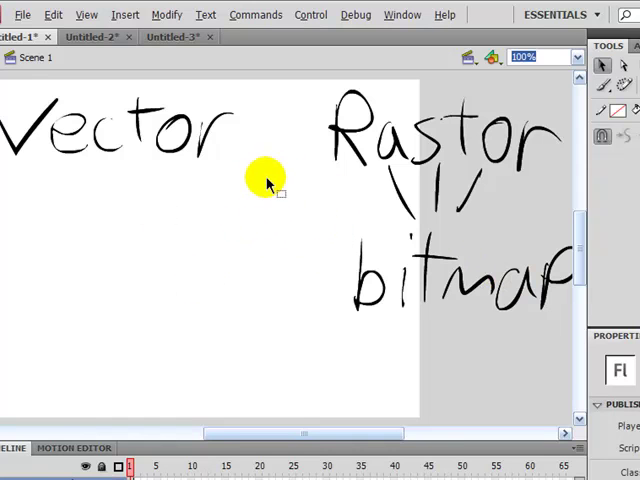
Step: Import the FlashPower logo and FP badge PNGs to the stage below the notes
drag(264, 176, 280, 244)
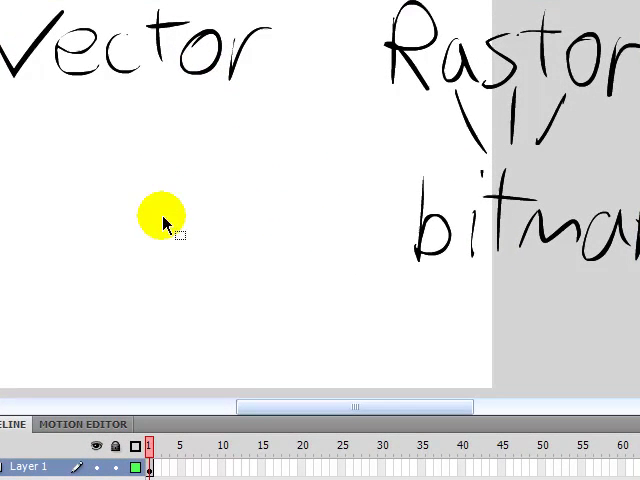
drag(160, 216, 430, 230)
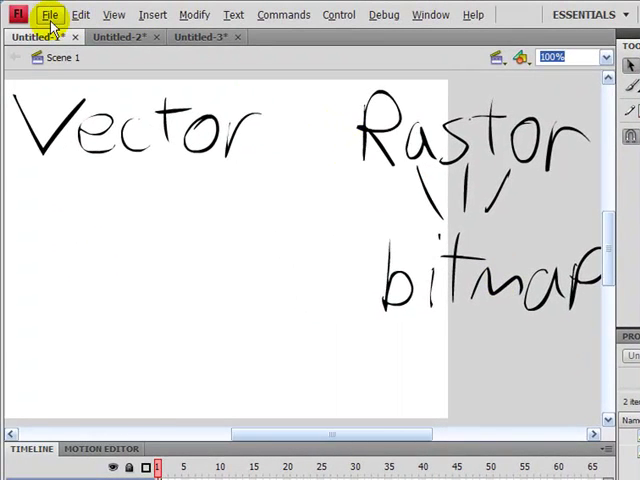
click(48, 14)
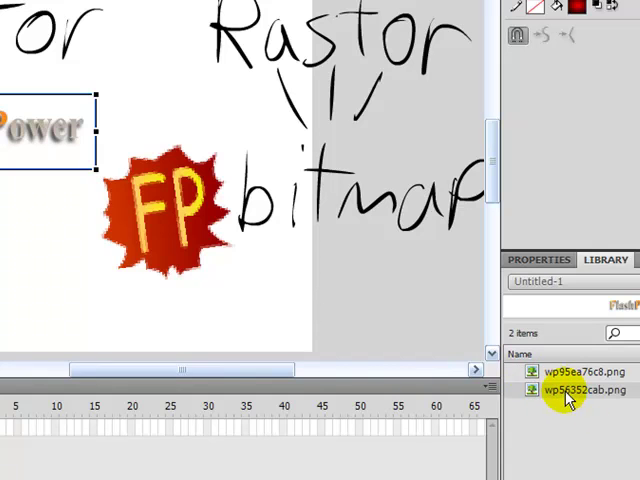
right_click(568, 390)
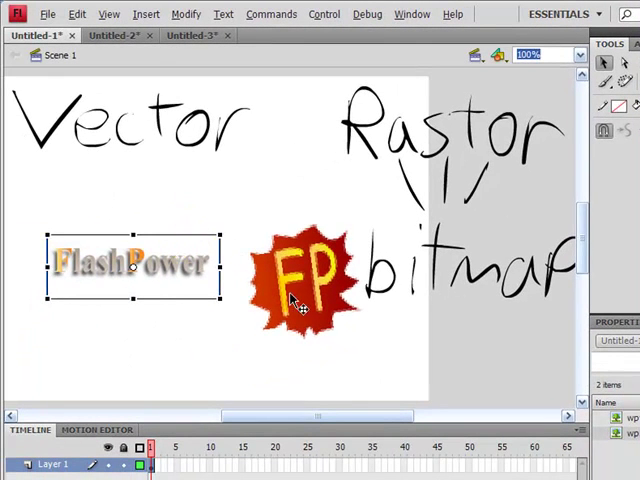
Step: Select the FP badge bitmap and scale it up until its edges turn jagged
click(300, 276)
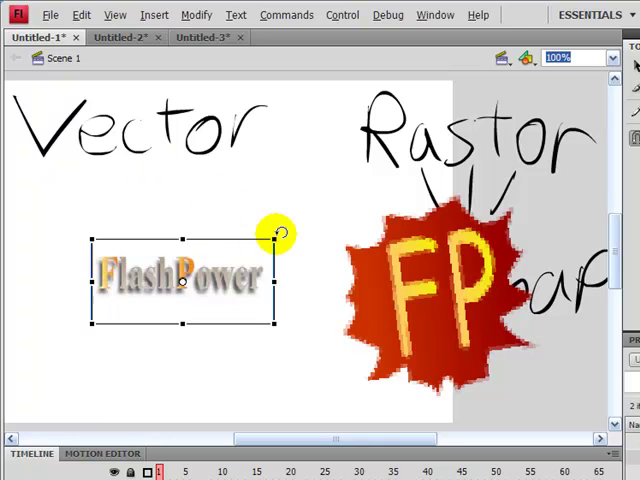
Step: Enlarge the FlashPower bitmap and start Modify > Bitmap > Trace Bitmap on it
drag(280, 232, 310, 216)
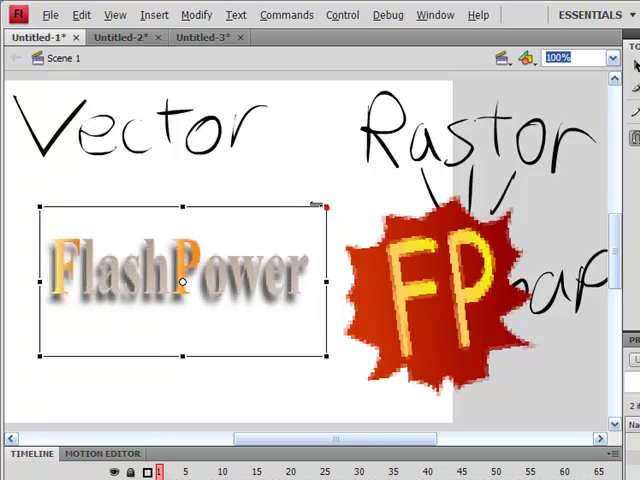
mouse_move(184, 202)
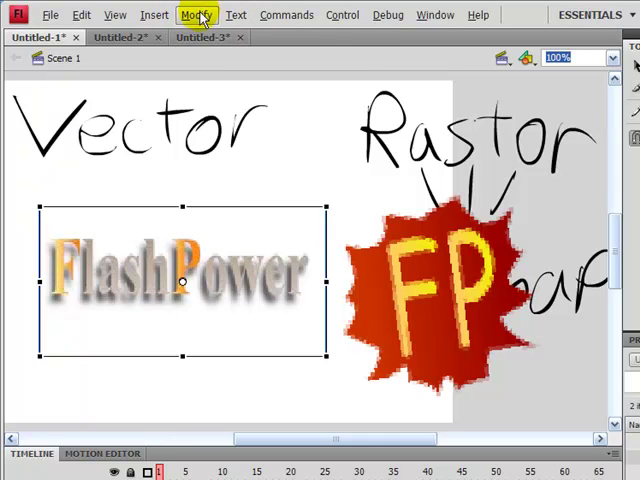
click(196, 14)
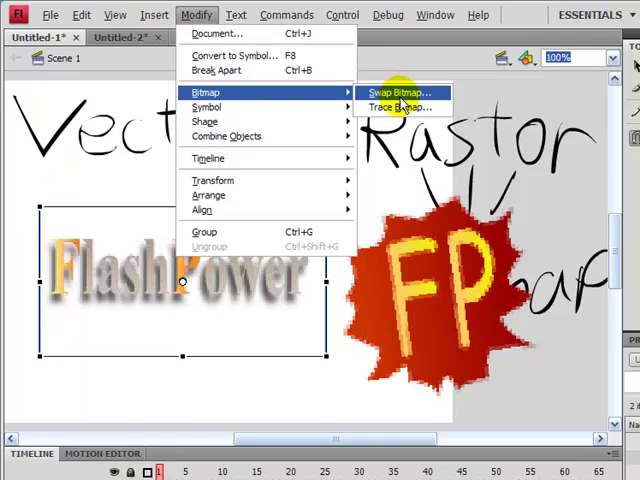
click(400, 108)
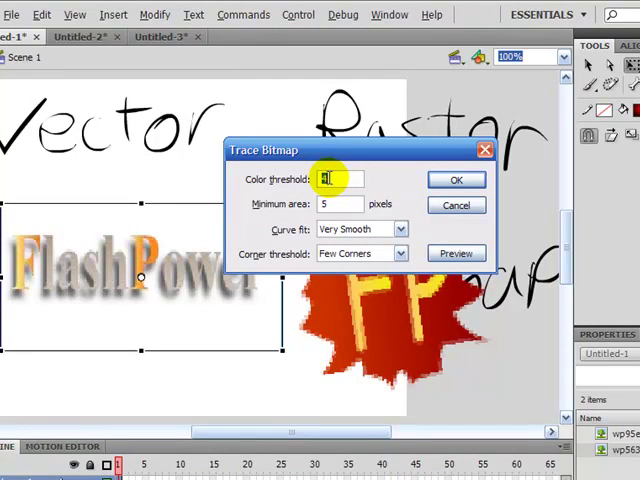
Step: Set colour threshold 4, smooth curve fit, normal corners and preview the trace
click(336, 204)
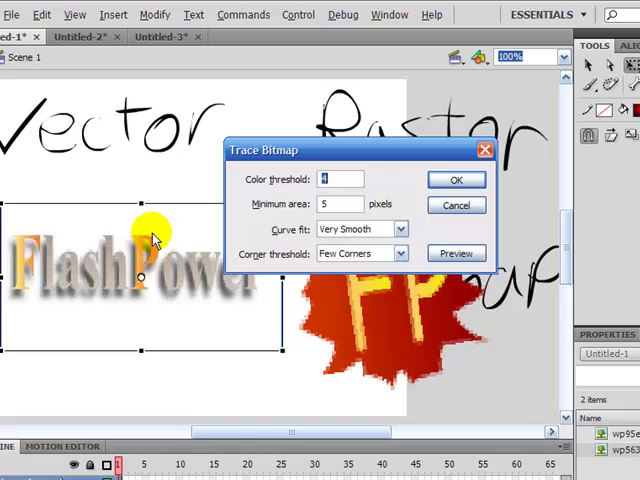
mouse_move(398, 232)
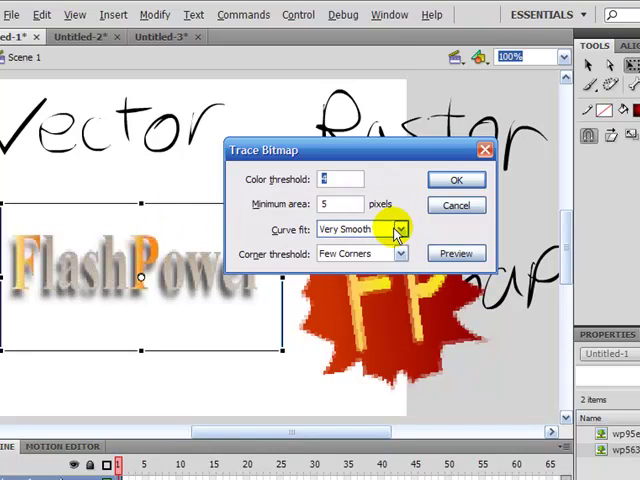
click(398, 228)
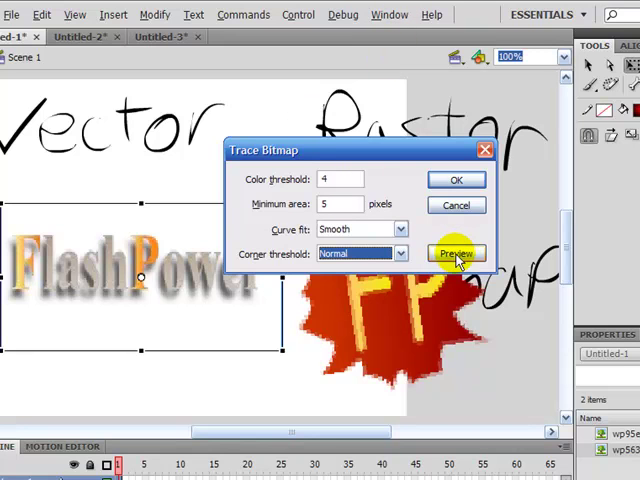
click(456, 252)
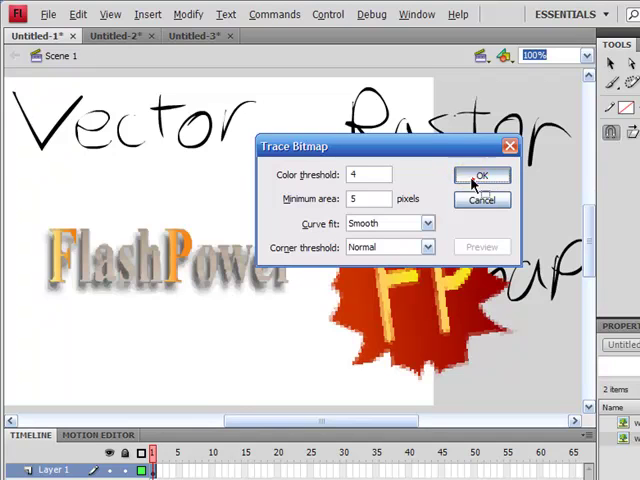
Step: Apply the trace and move the vector FlashPower shapes lower right of the FP badge
click(480, 174)
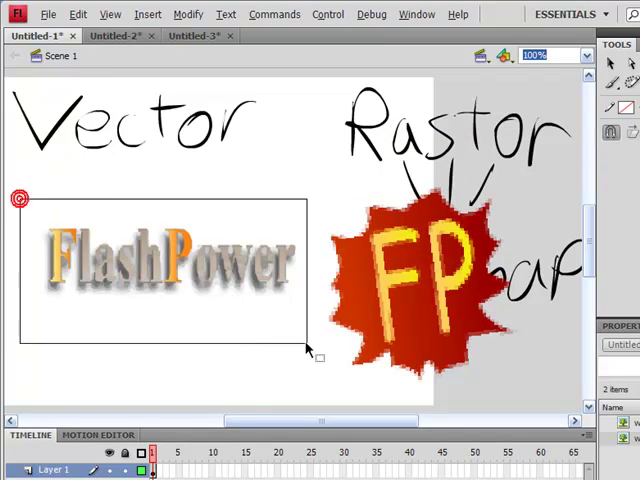
click(164, 258)
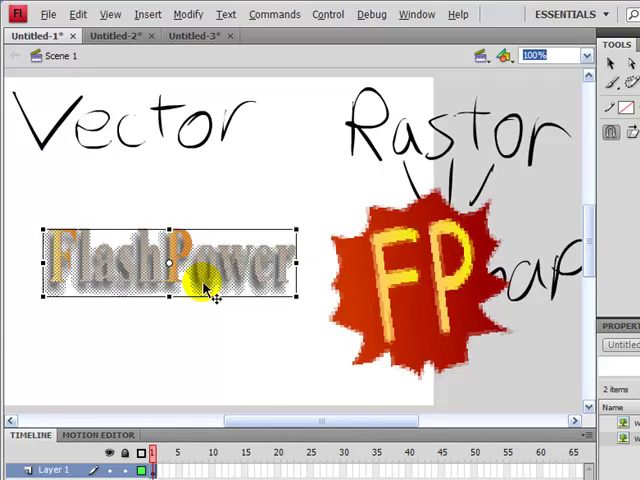
mouse_move(550, 224)
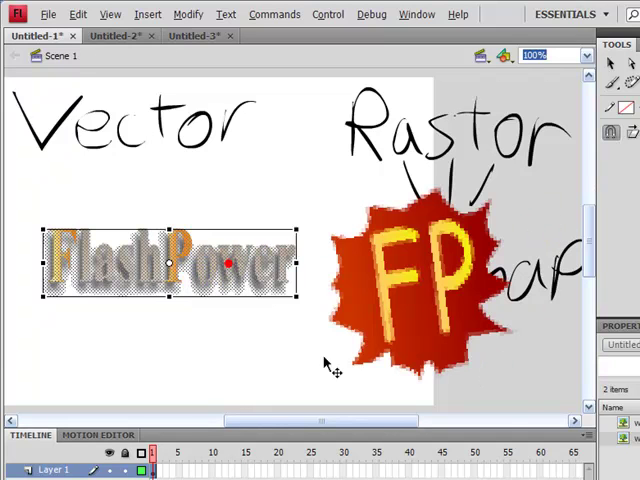
drag(170, 262, 470, 390)
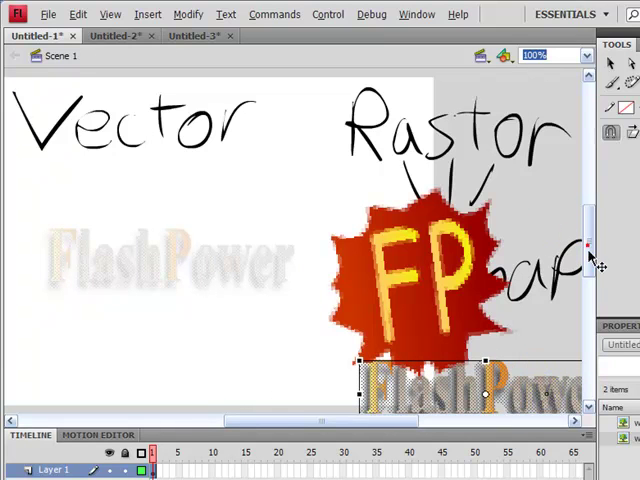
scroll(down, 3)
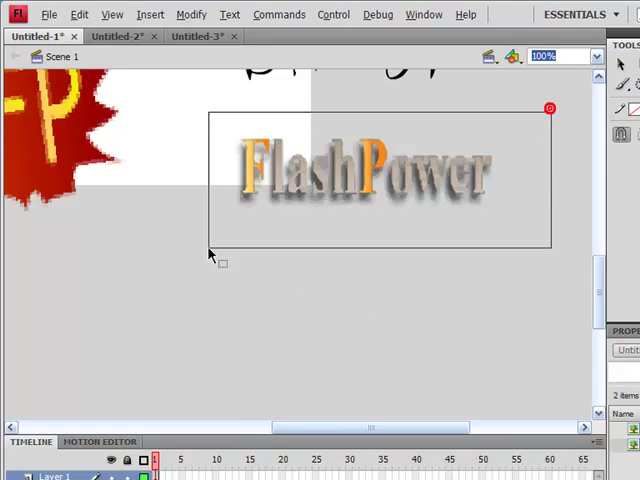
click(364, 172)
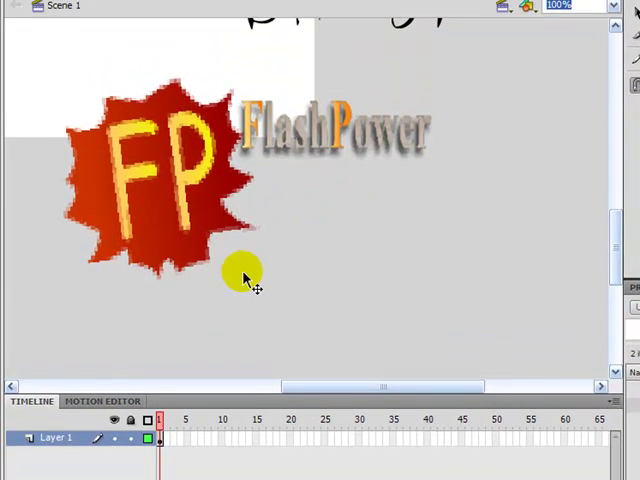
drag(244, 276, 256, 268)
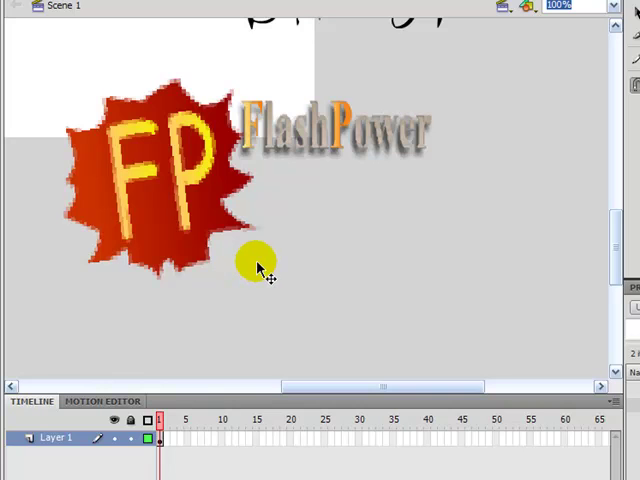
drag(258, 262, 290, 250)
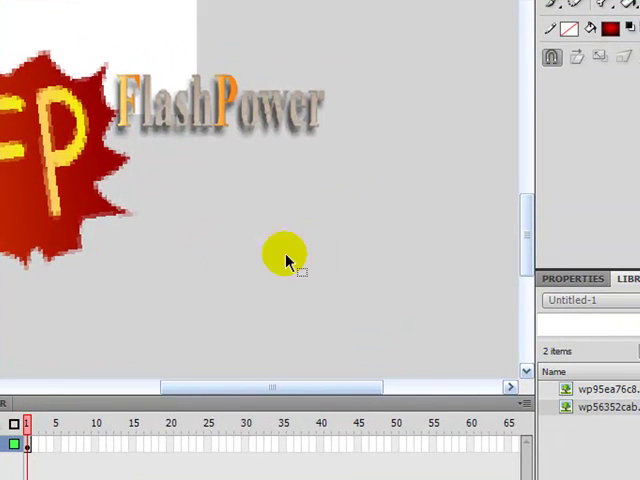
drag(284, 260, 328, 296)
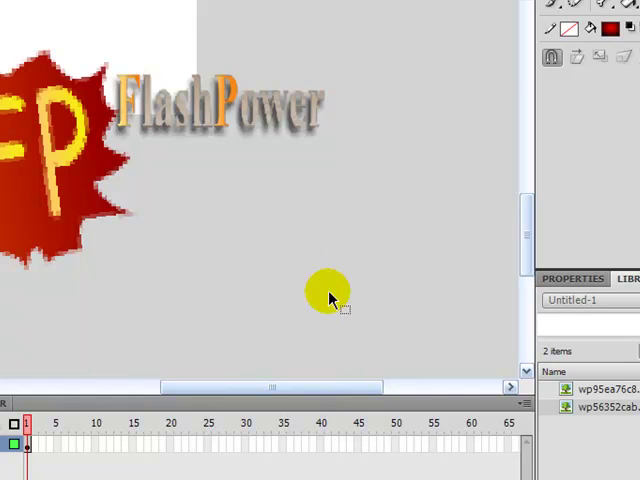
drag(328, 298, 204, 248)
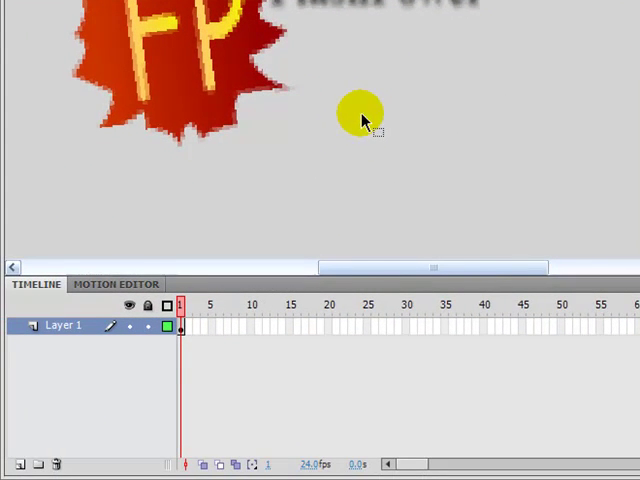
drag(360, 112, 568, 110)
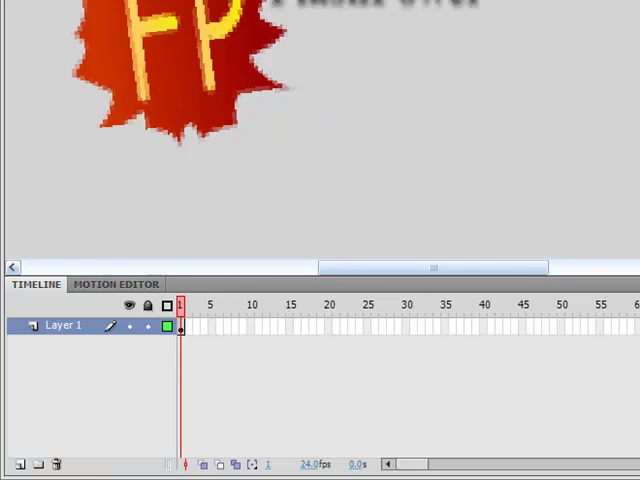
click(344, 130)
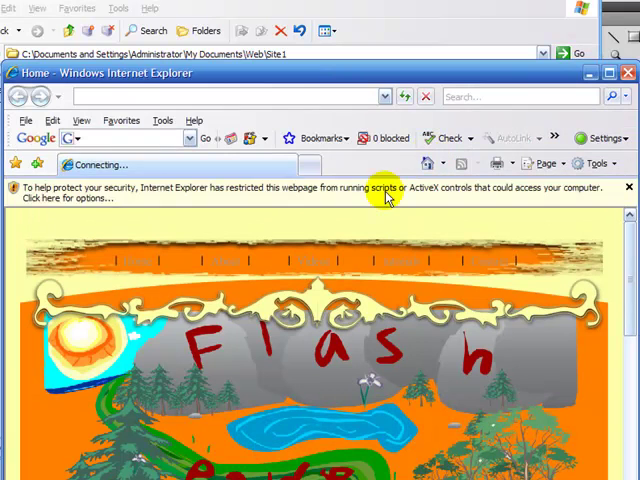
Step: Allow the blocked active content so the FlashPower site runs without the security bar
click(384, 192)
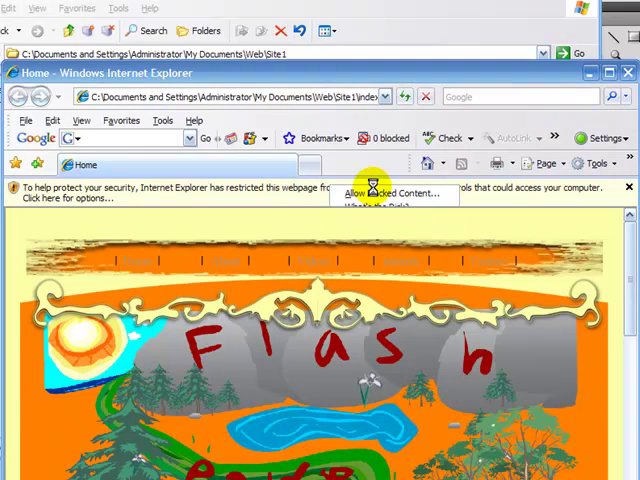
click(388, 192)
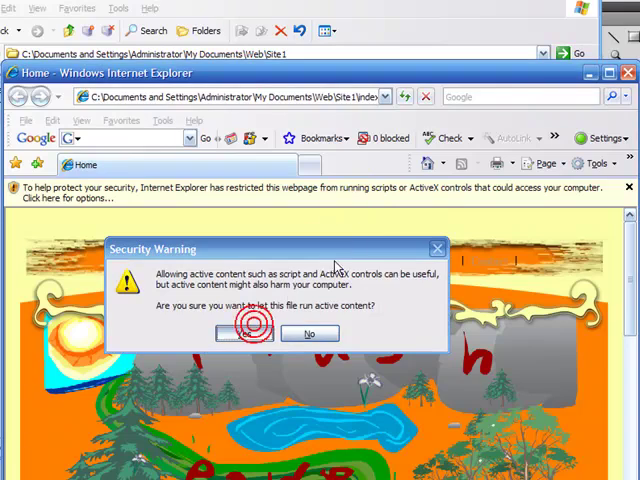
click(244, 332)
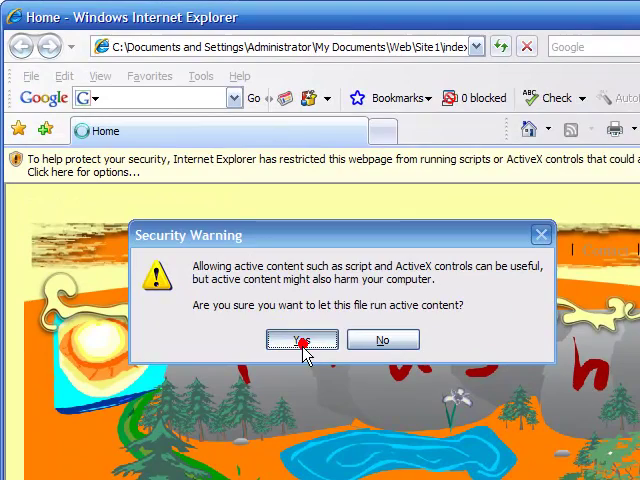
mouse_move(400, 290)
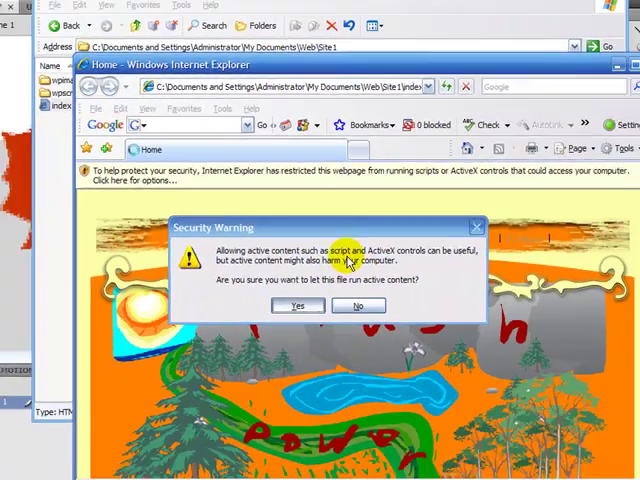
click(298, 306)
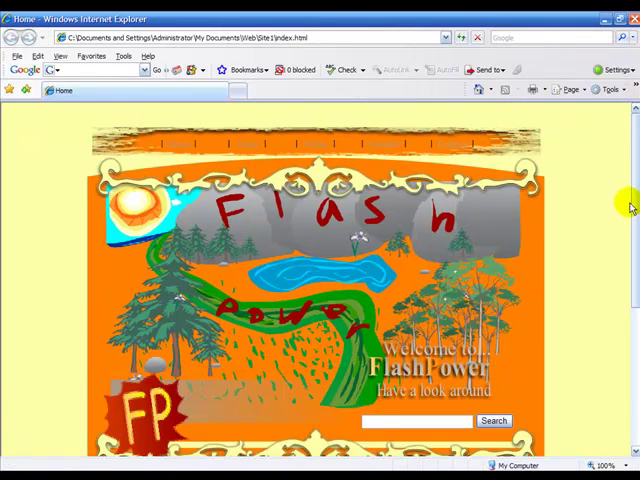
Step: Scroll down the home page to the Welcome section and news posts
scroll(down, 3)
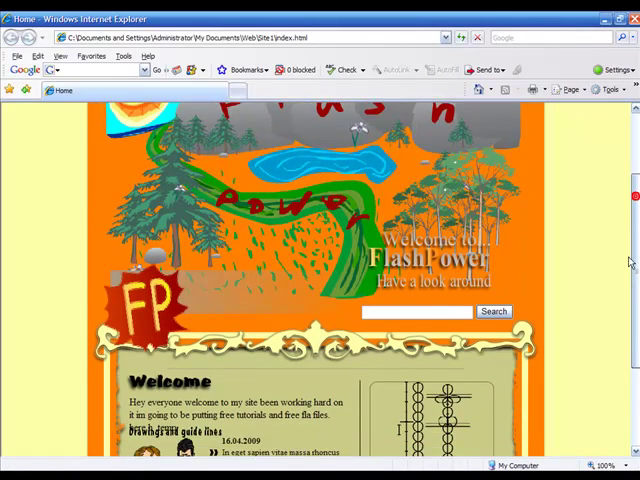
scroll(down, 3)
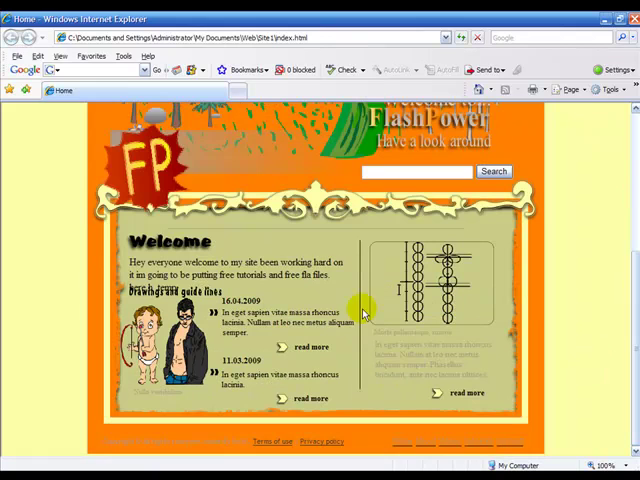
mouse_move(564, 292)
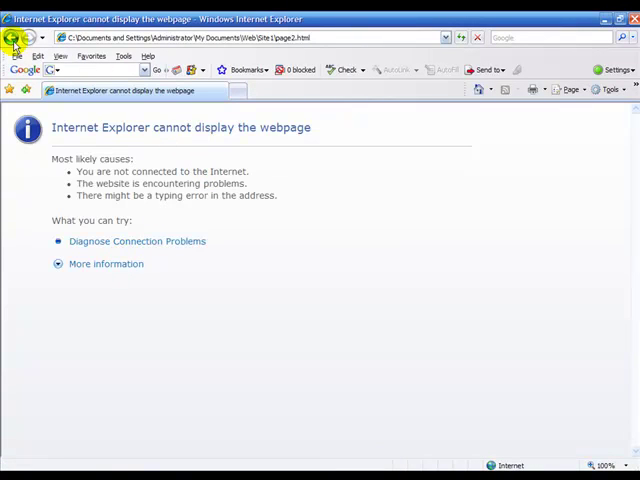
Step: Go back from the error page to the FlashPower site
click(12, 36)
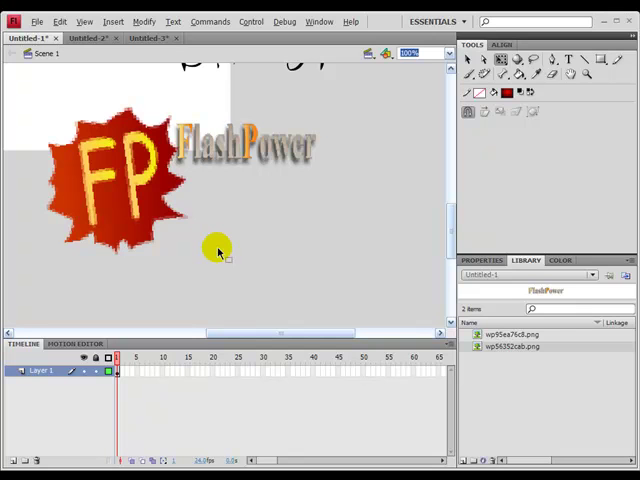
mouse_move(190, 144)
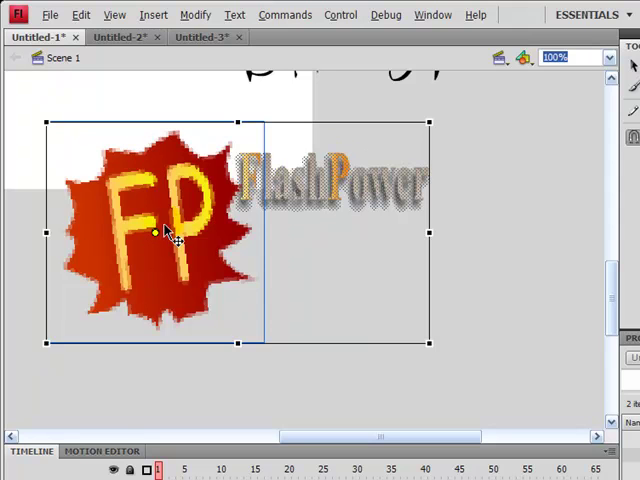
mouse_move(256, 210)
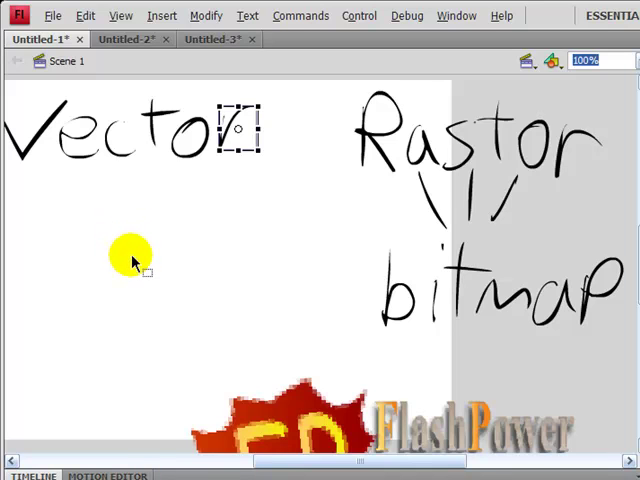
Step: Add the r to finish 'Vector' and draw a long empty text box beneath it
drag(130, 252, 152, 224)
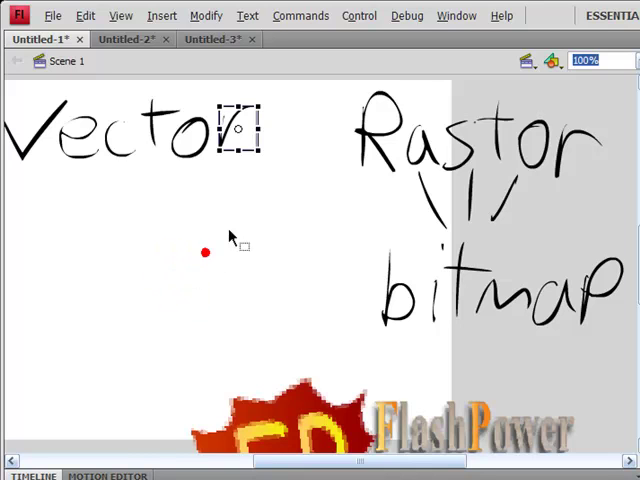
drag(204, 252, 344, 224)
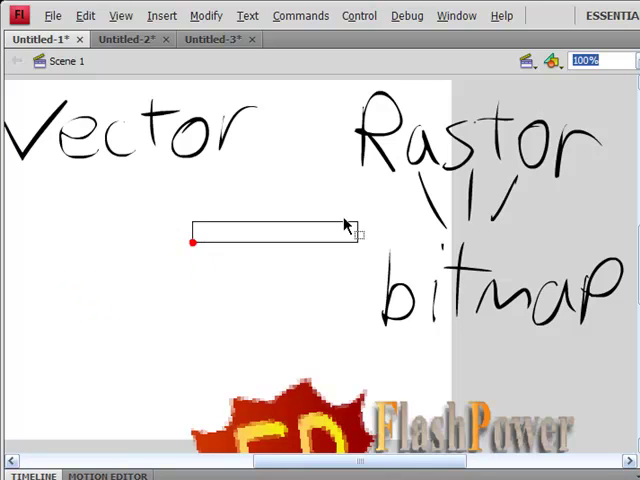